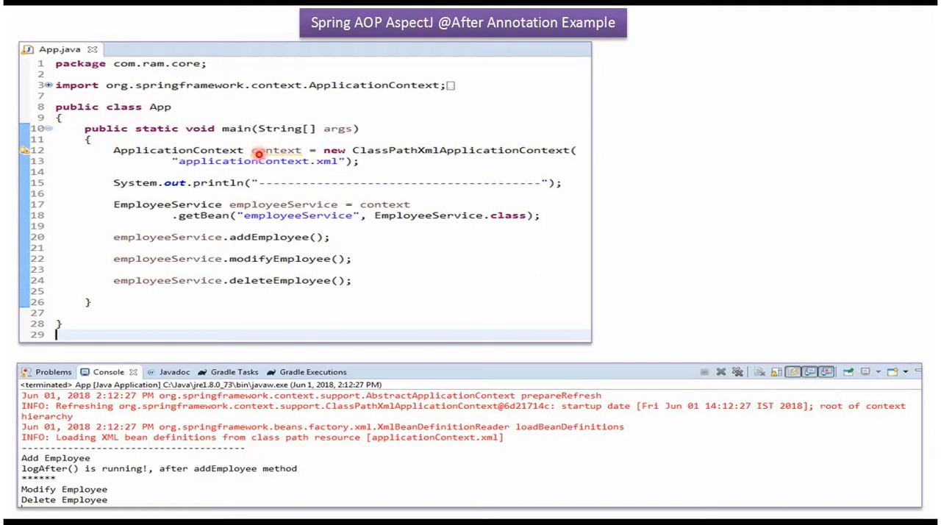
pyautogui.moveTo(327, 162)
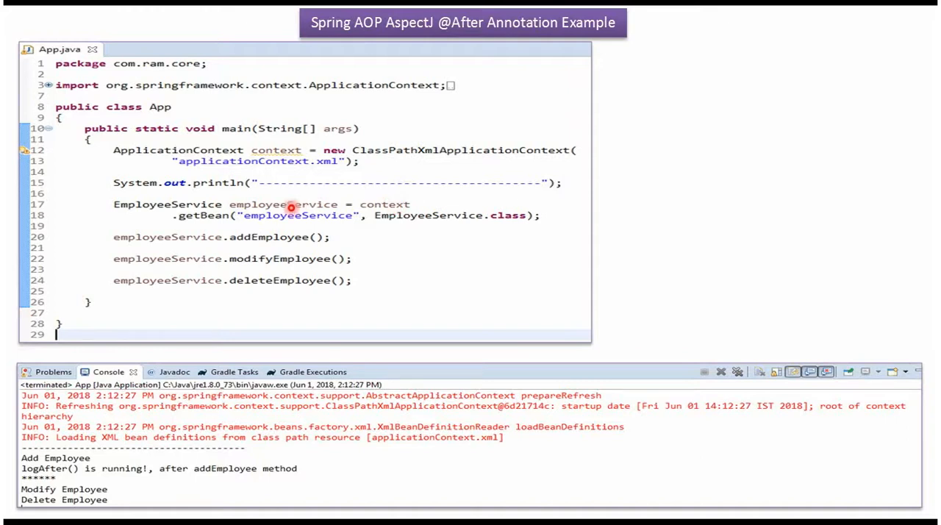
pyautogui.moveTo(288, 243)
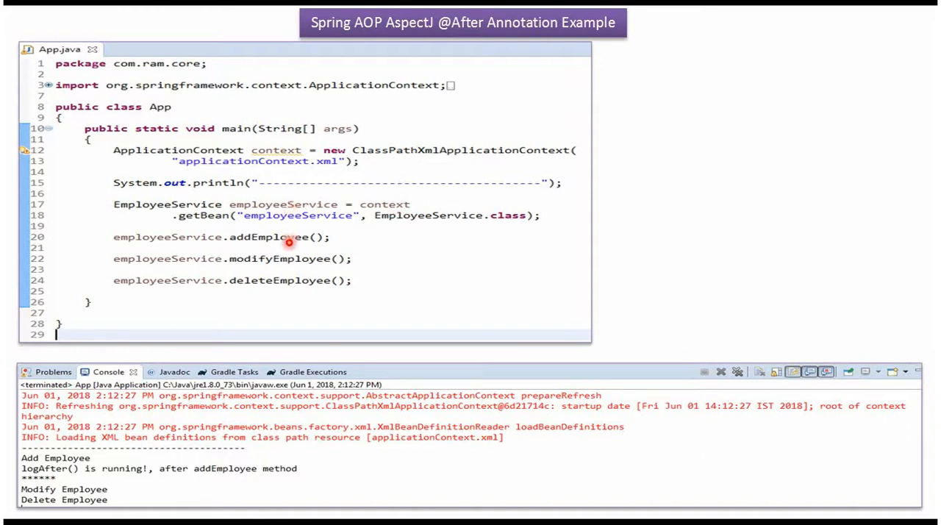
pyautogui.moveTo(294, 267)
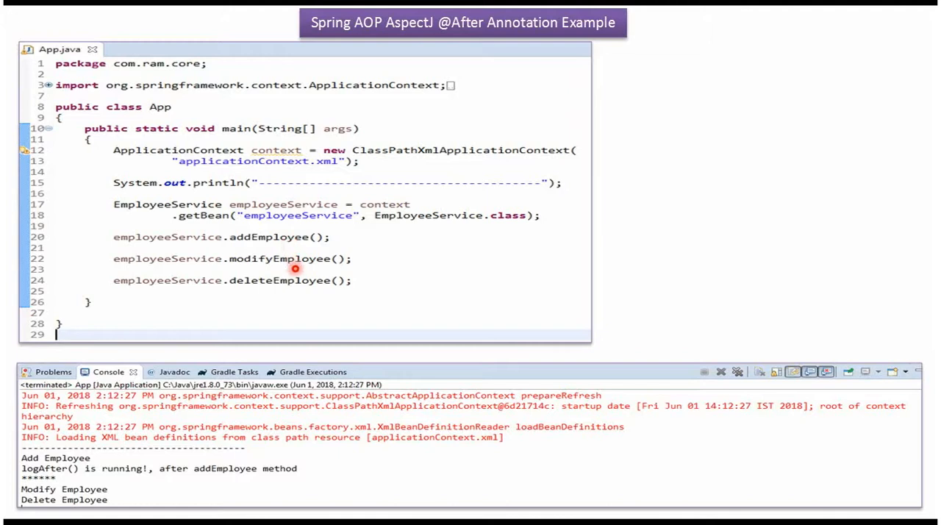
pyautogui.moveTo(295, 279)
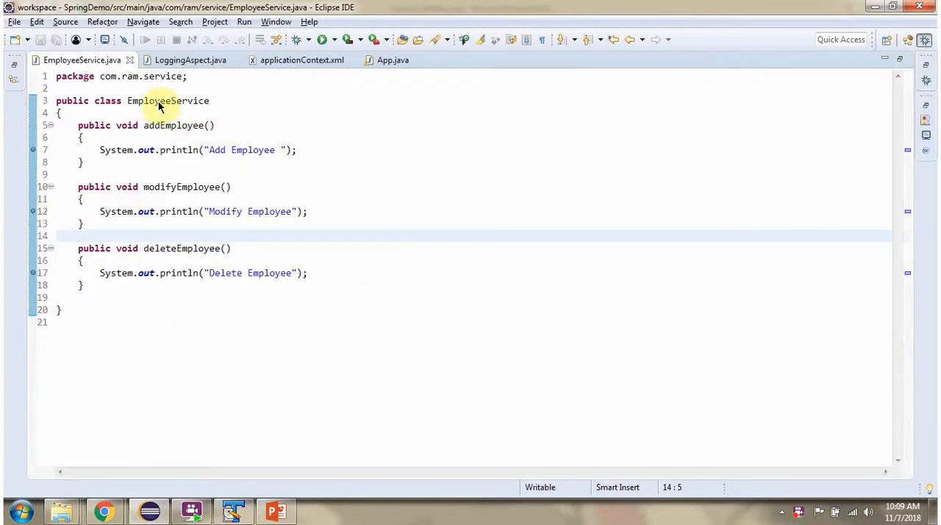
pyautogui.moveTo(174, 241)
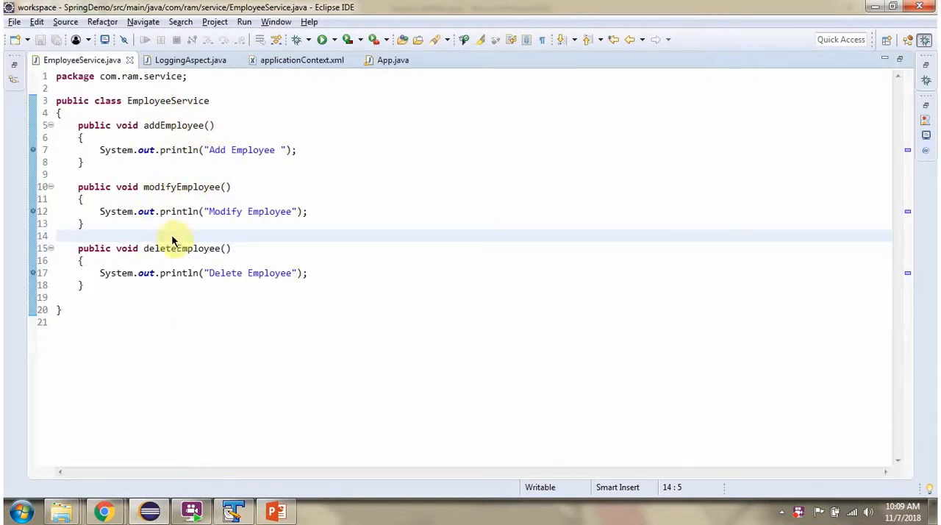
pyautogui.click(190, 59)
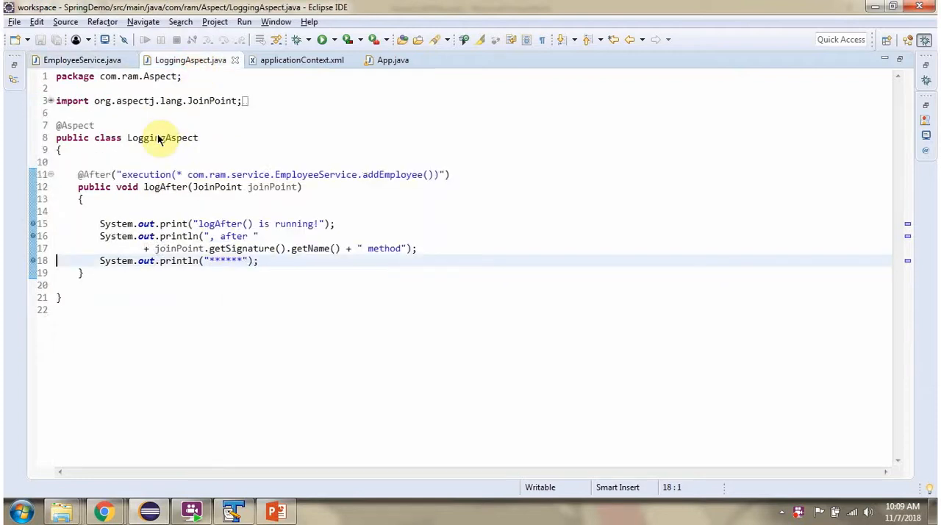
pyautogui.moveTo(115, 187)
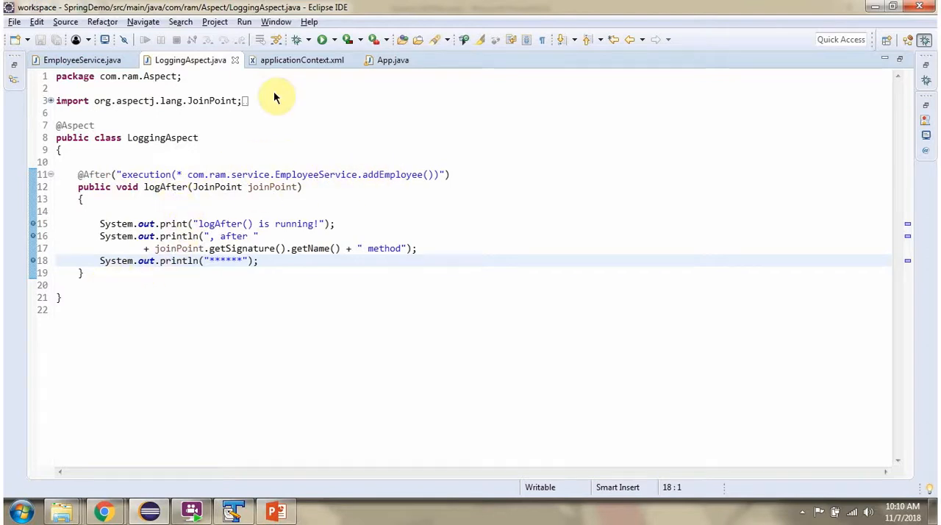
pyautogui.click(301, 59)
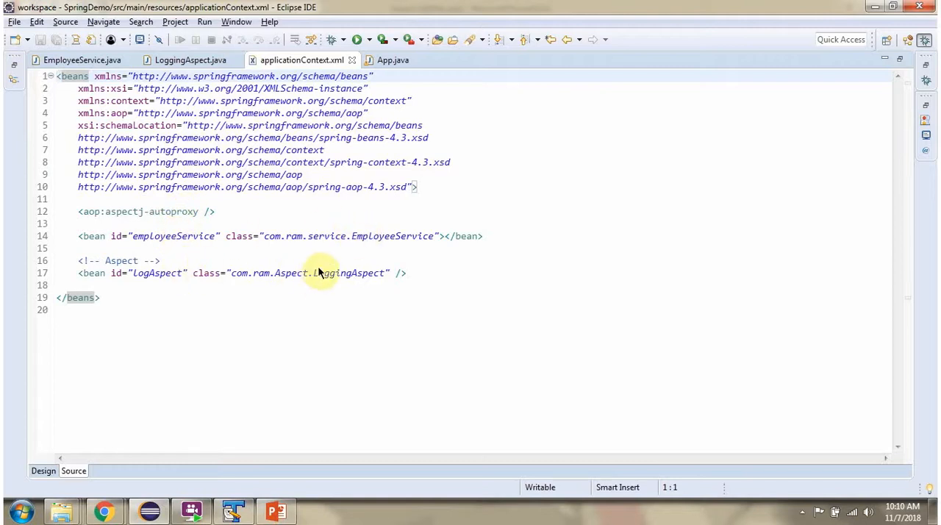
pyautogui.click(391, 59)
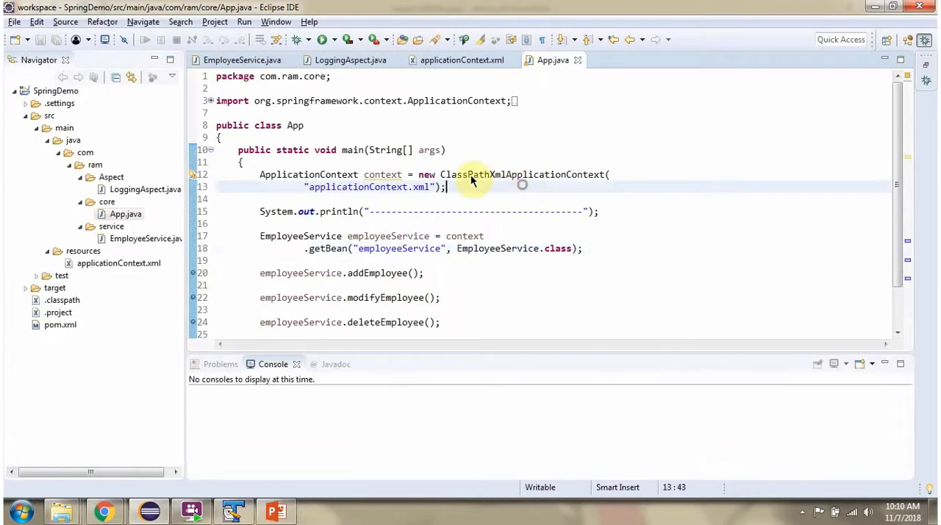
# Run App and step through addEmployee, the logAfter advice and modifyEmployee so the console prints each message
pyautogui.click(299, 40)
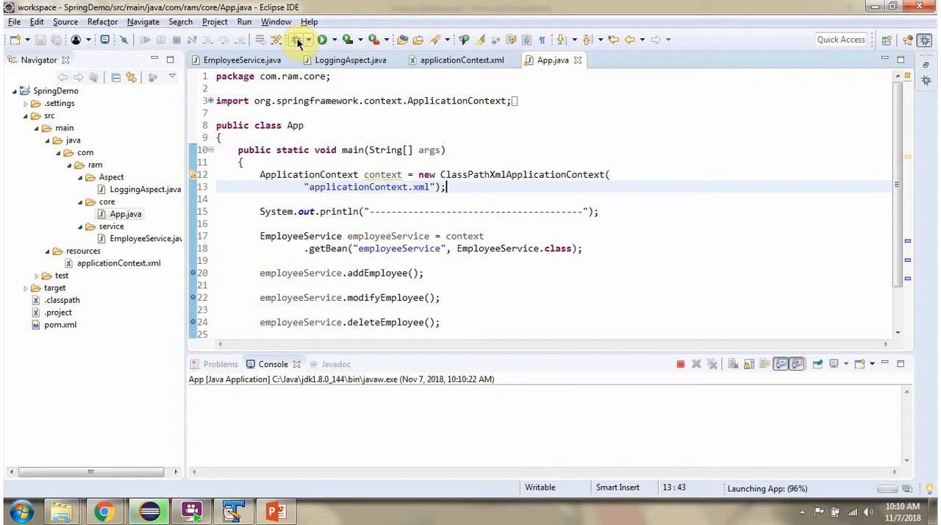
pyautogui.click(323, 39)
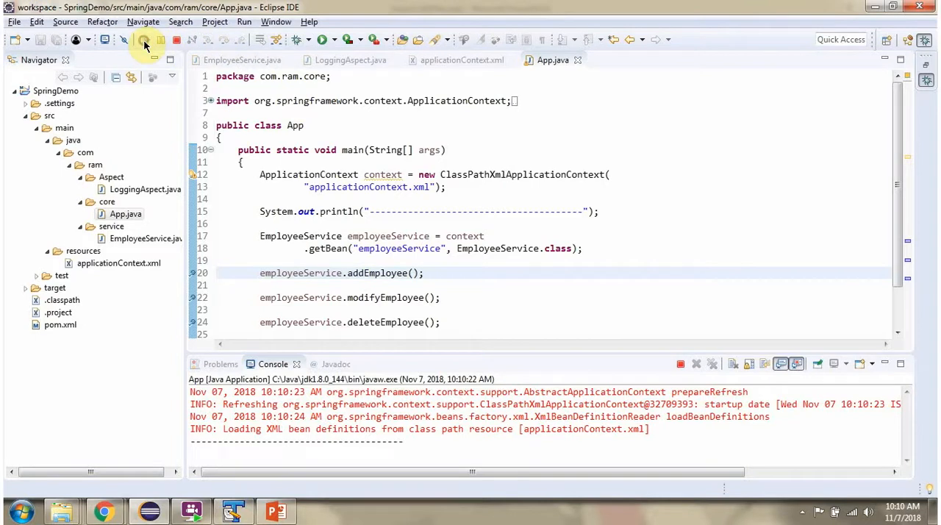
pyautogui.click(235, 58)
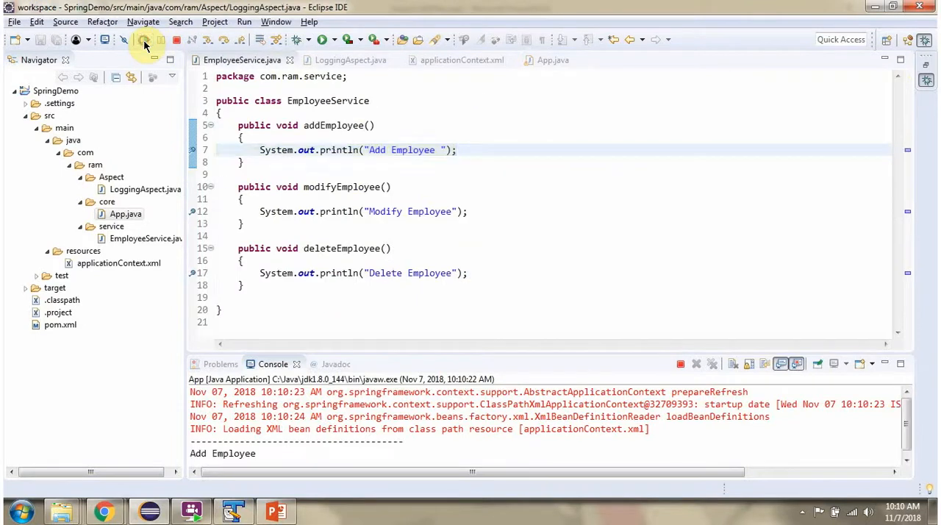
pyautogui.click(350, 58)
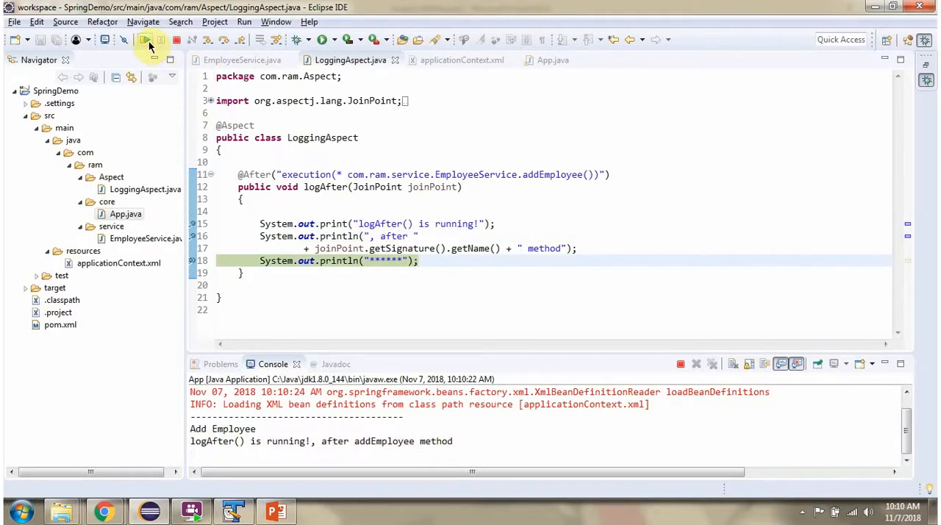
pyautogui.click(241, 59)
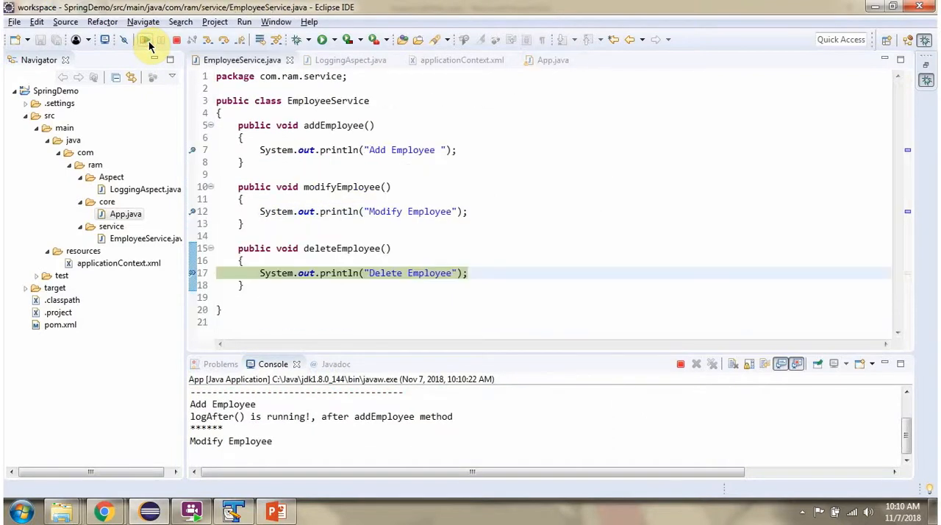
pyautogui.click(144, 40)
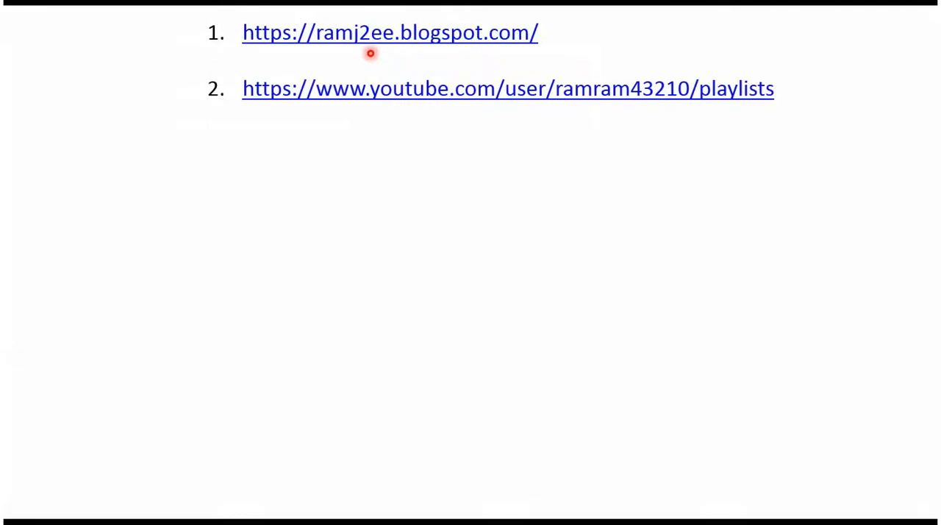
pyautogui.moveTo(444, 47)
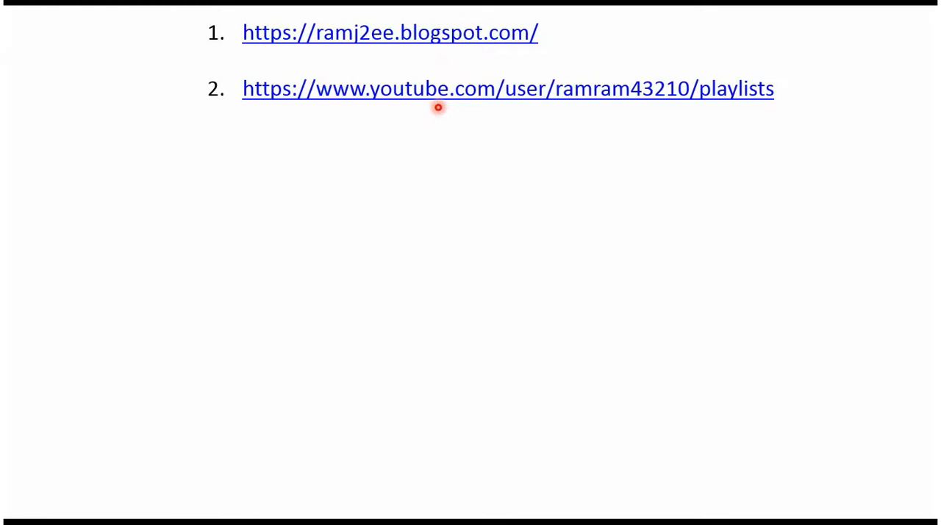
pyautogui.moveTo(429, 109)
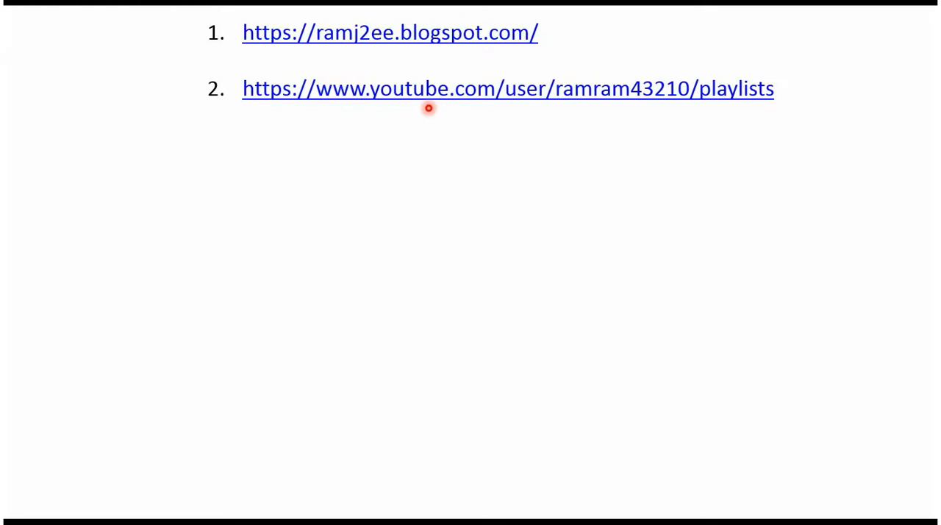
pyautogui.moveTo(533, 106)
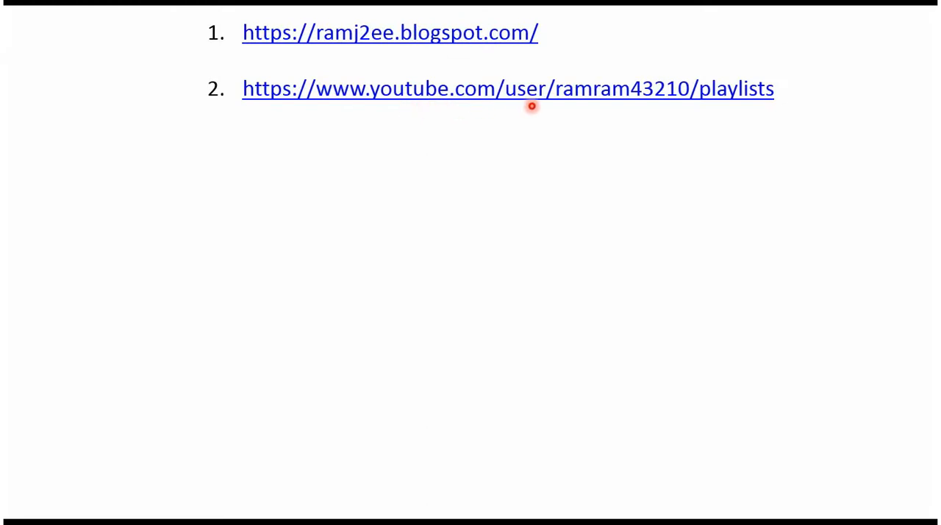